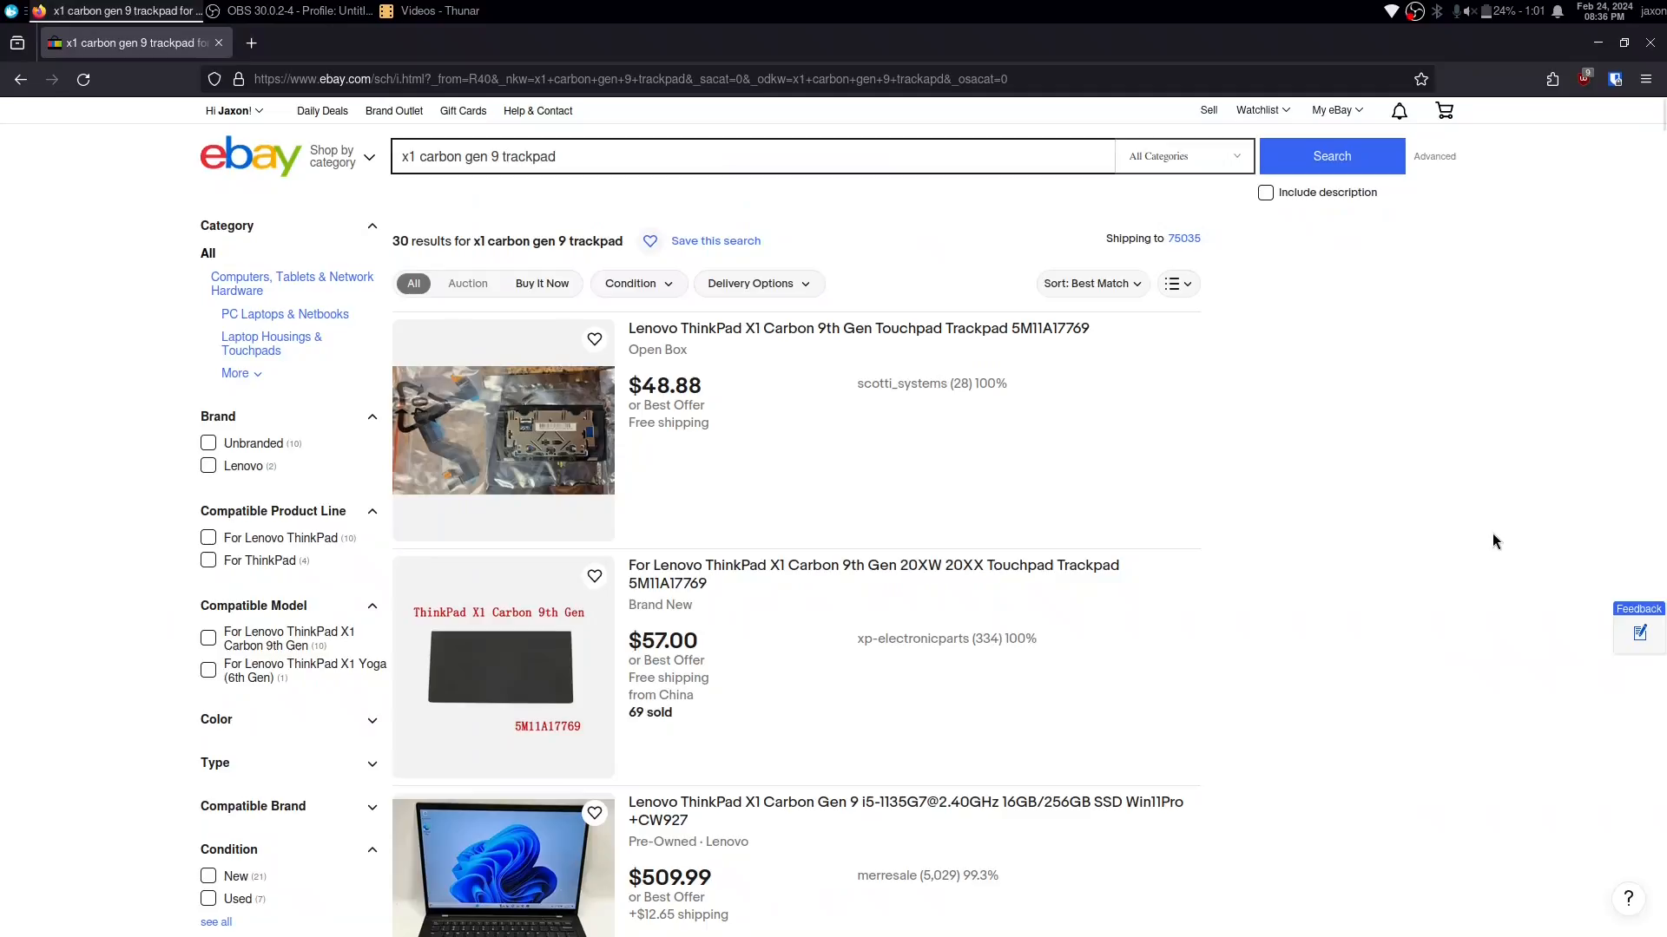
scroll("down", 3)
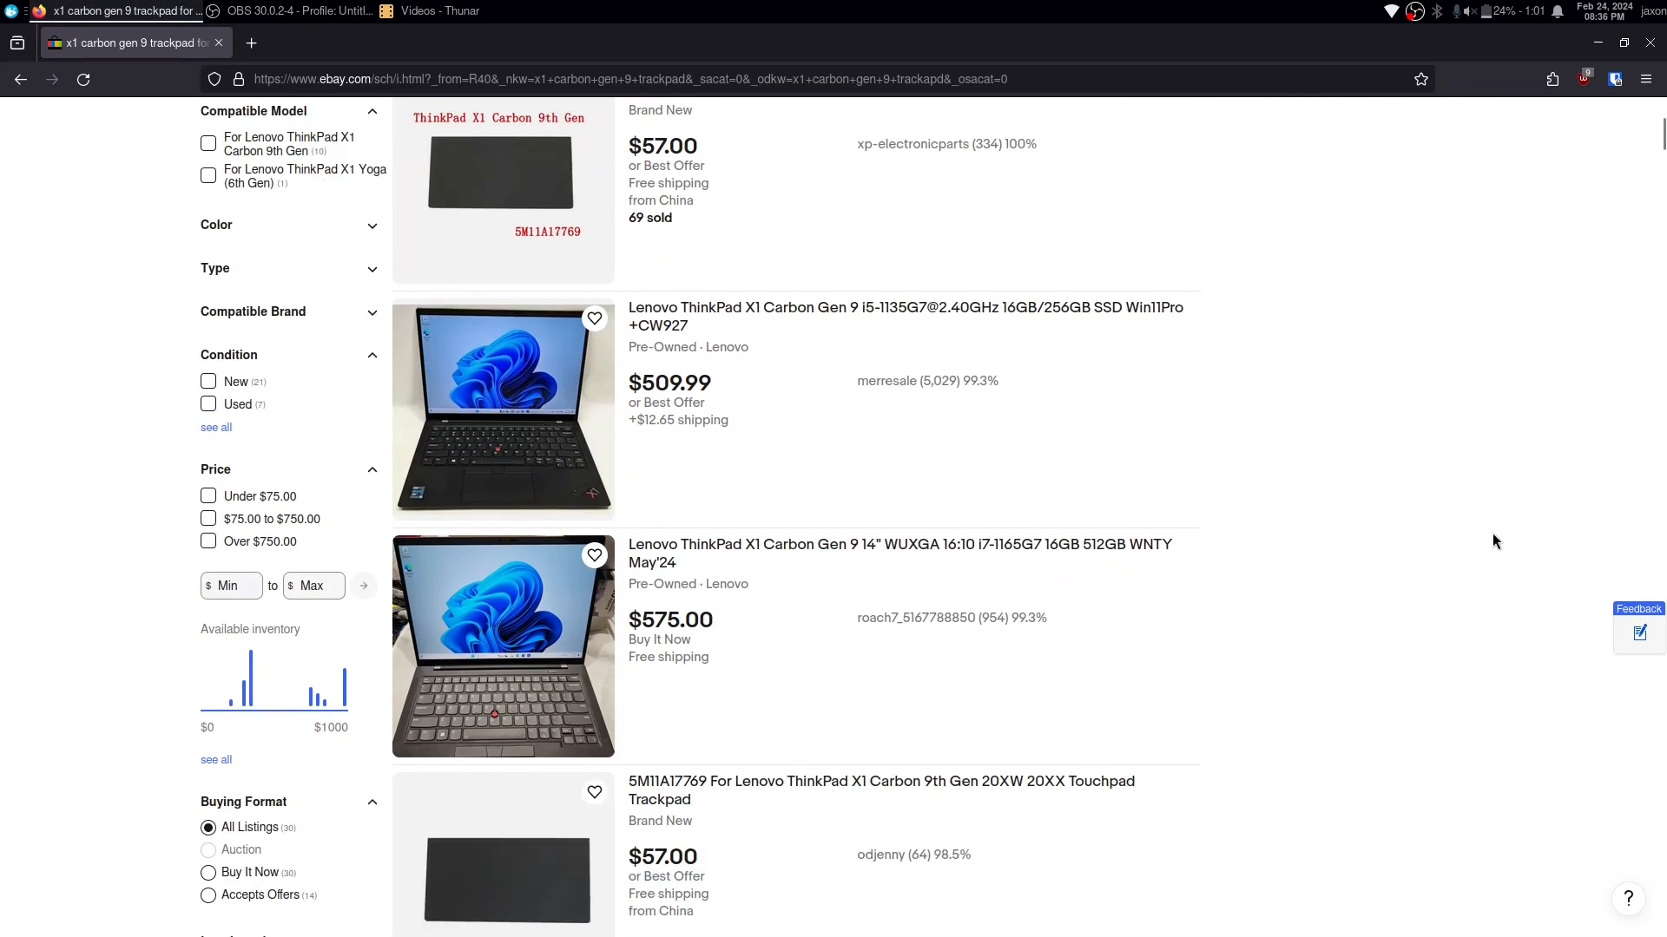
scroll("down", 3)
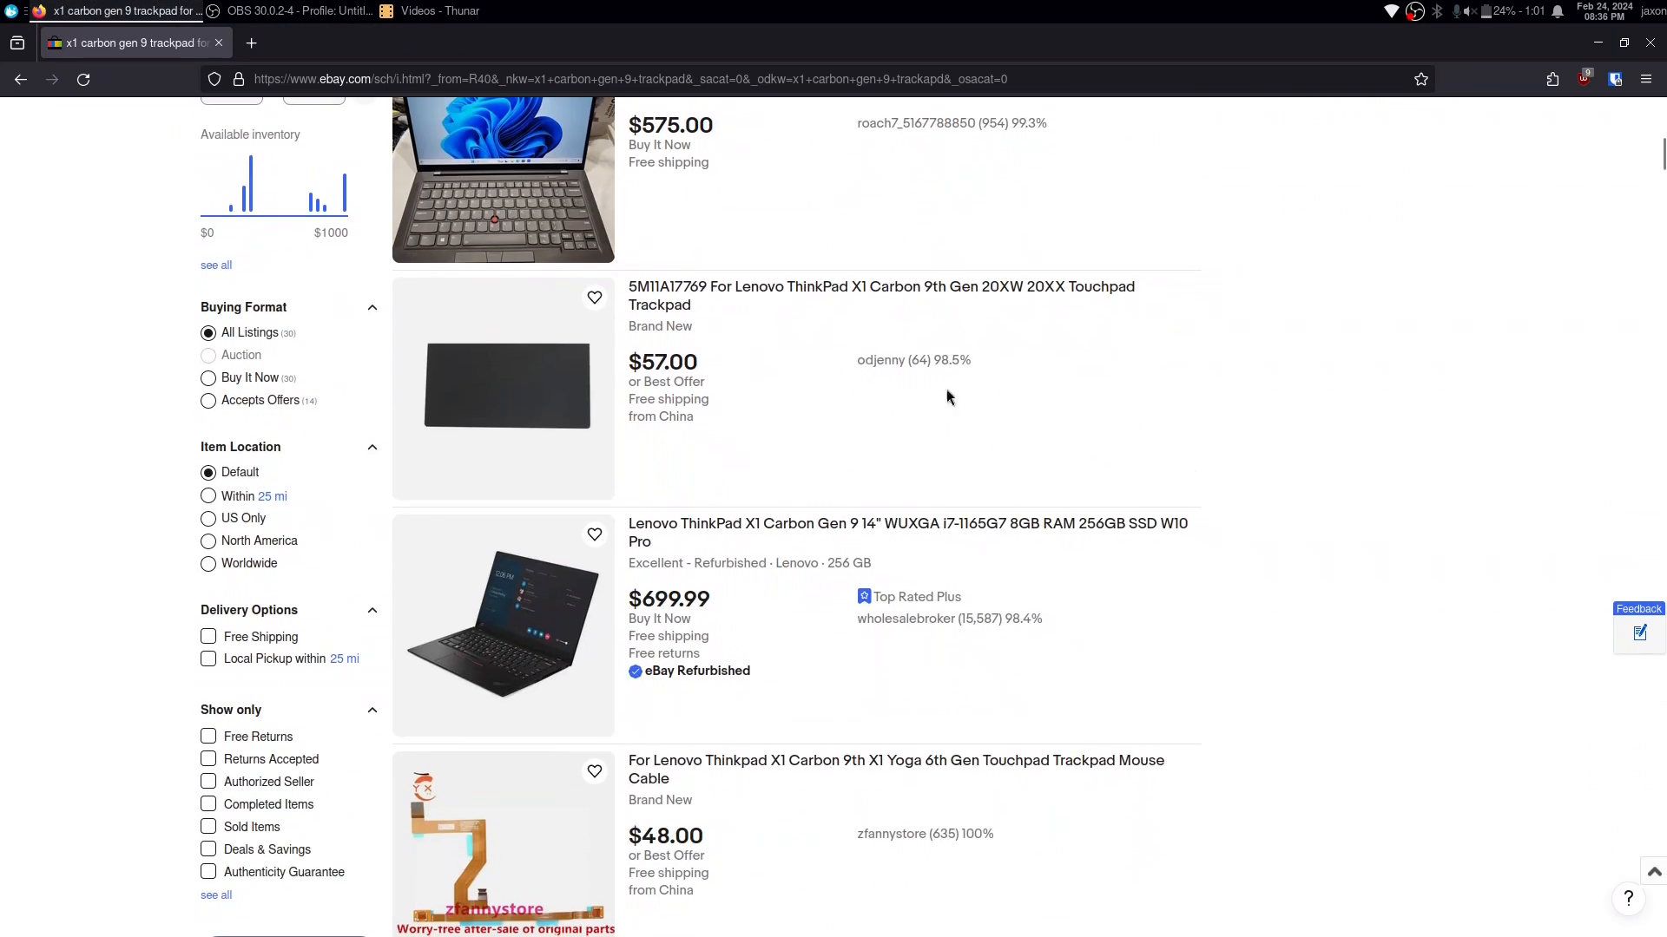